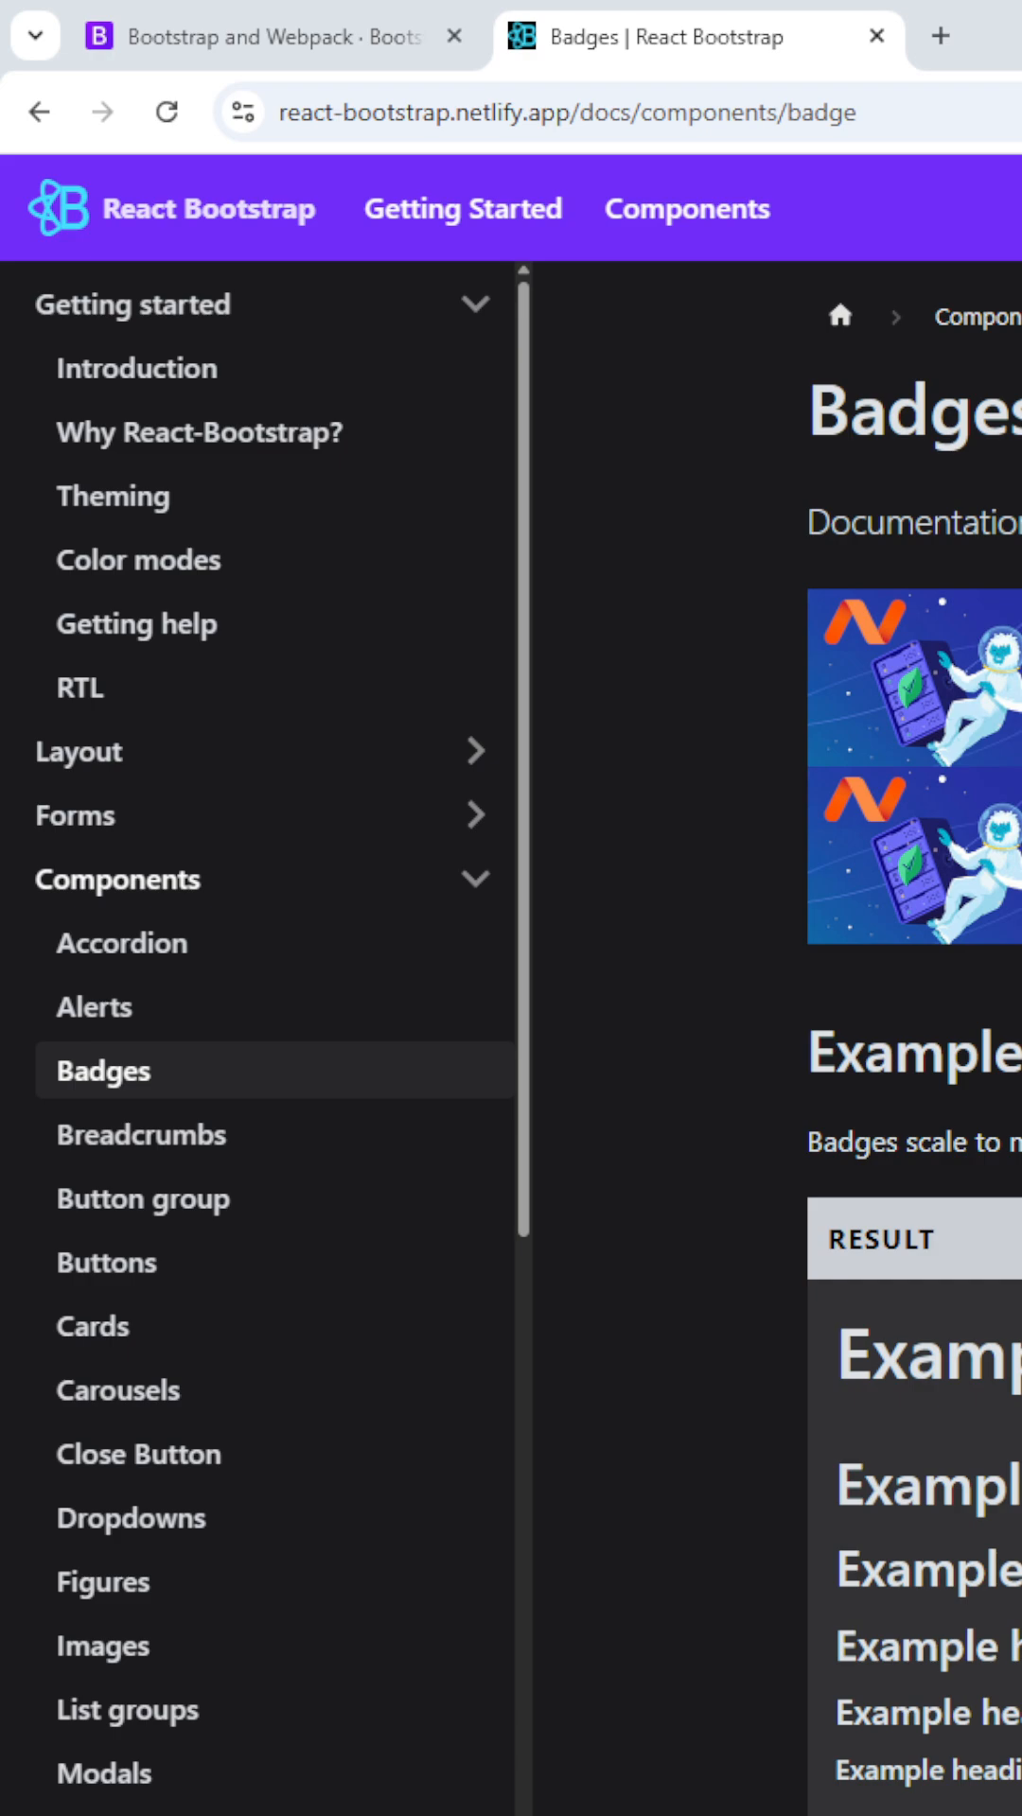
Switch to the Bootstrap docs tab showing the Webpack guide.
click(236, 38)
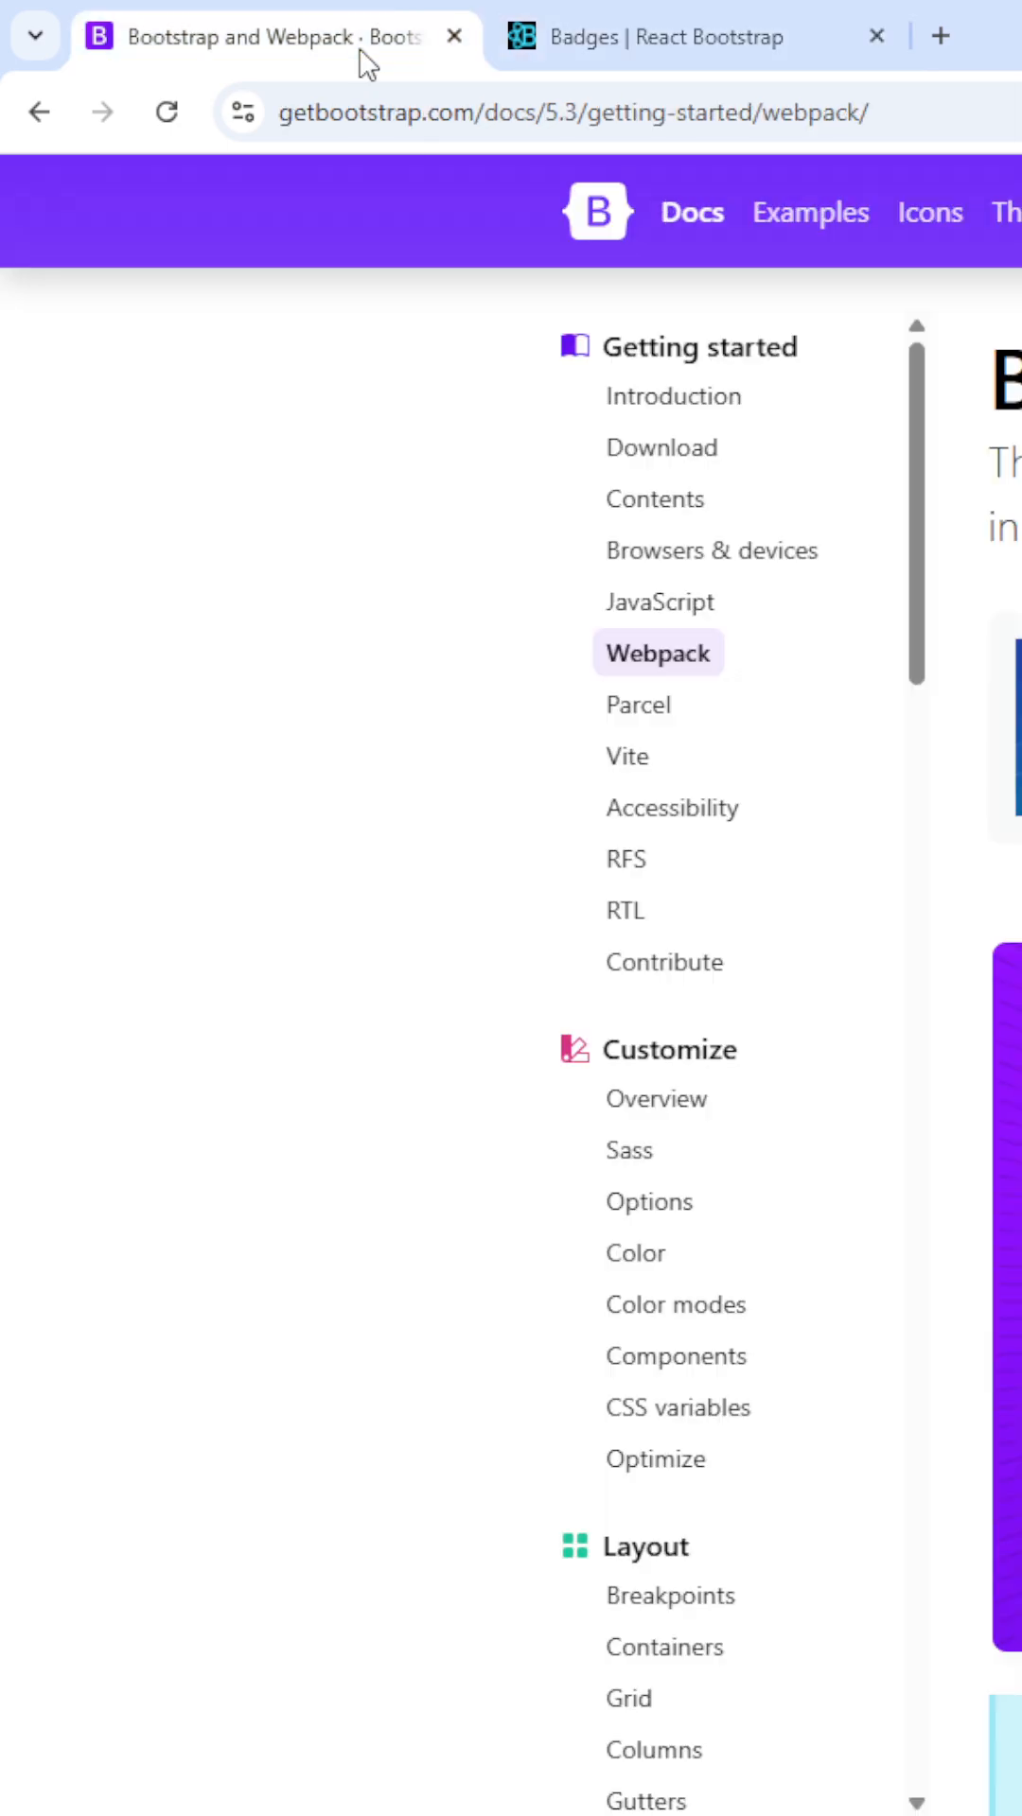
mouse_move(989, 1341)
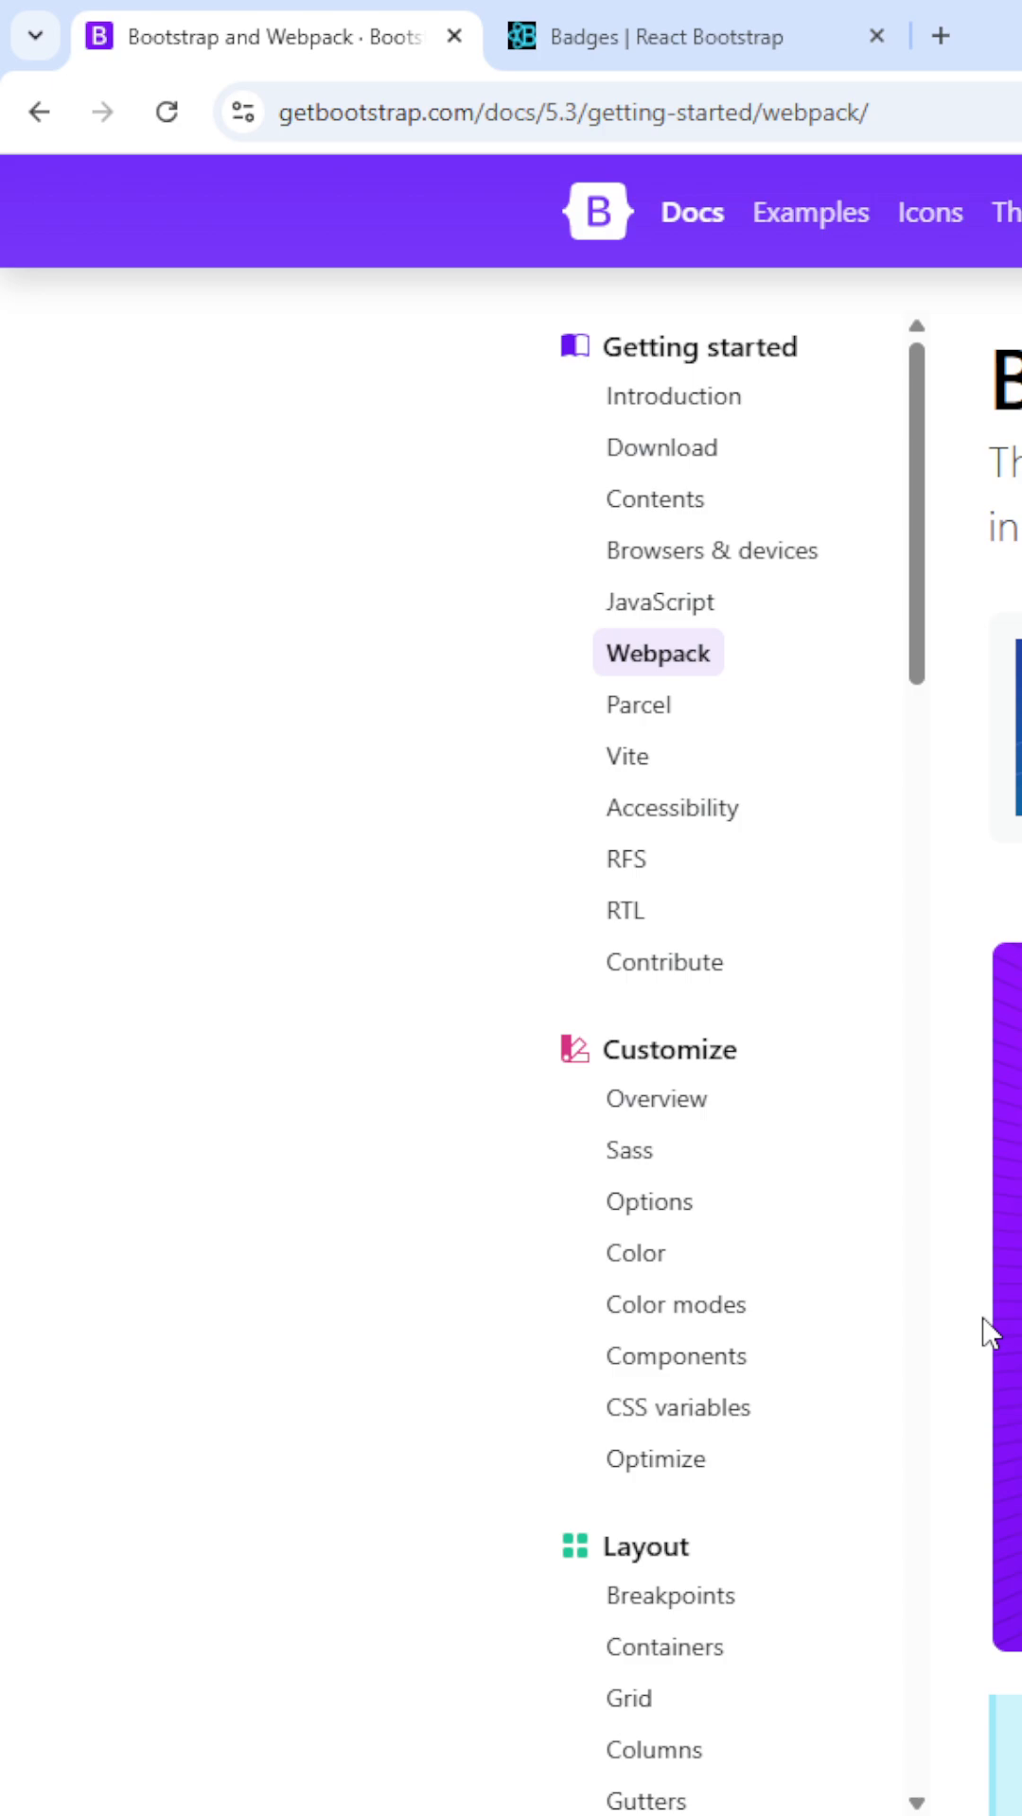
mouse_move(666, 530)
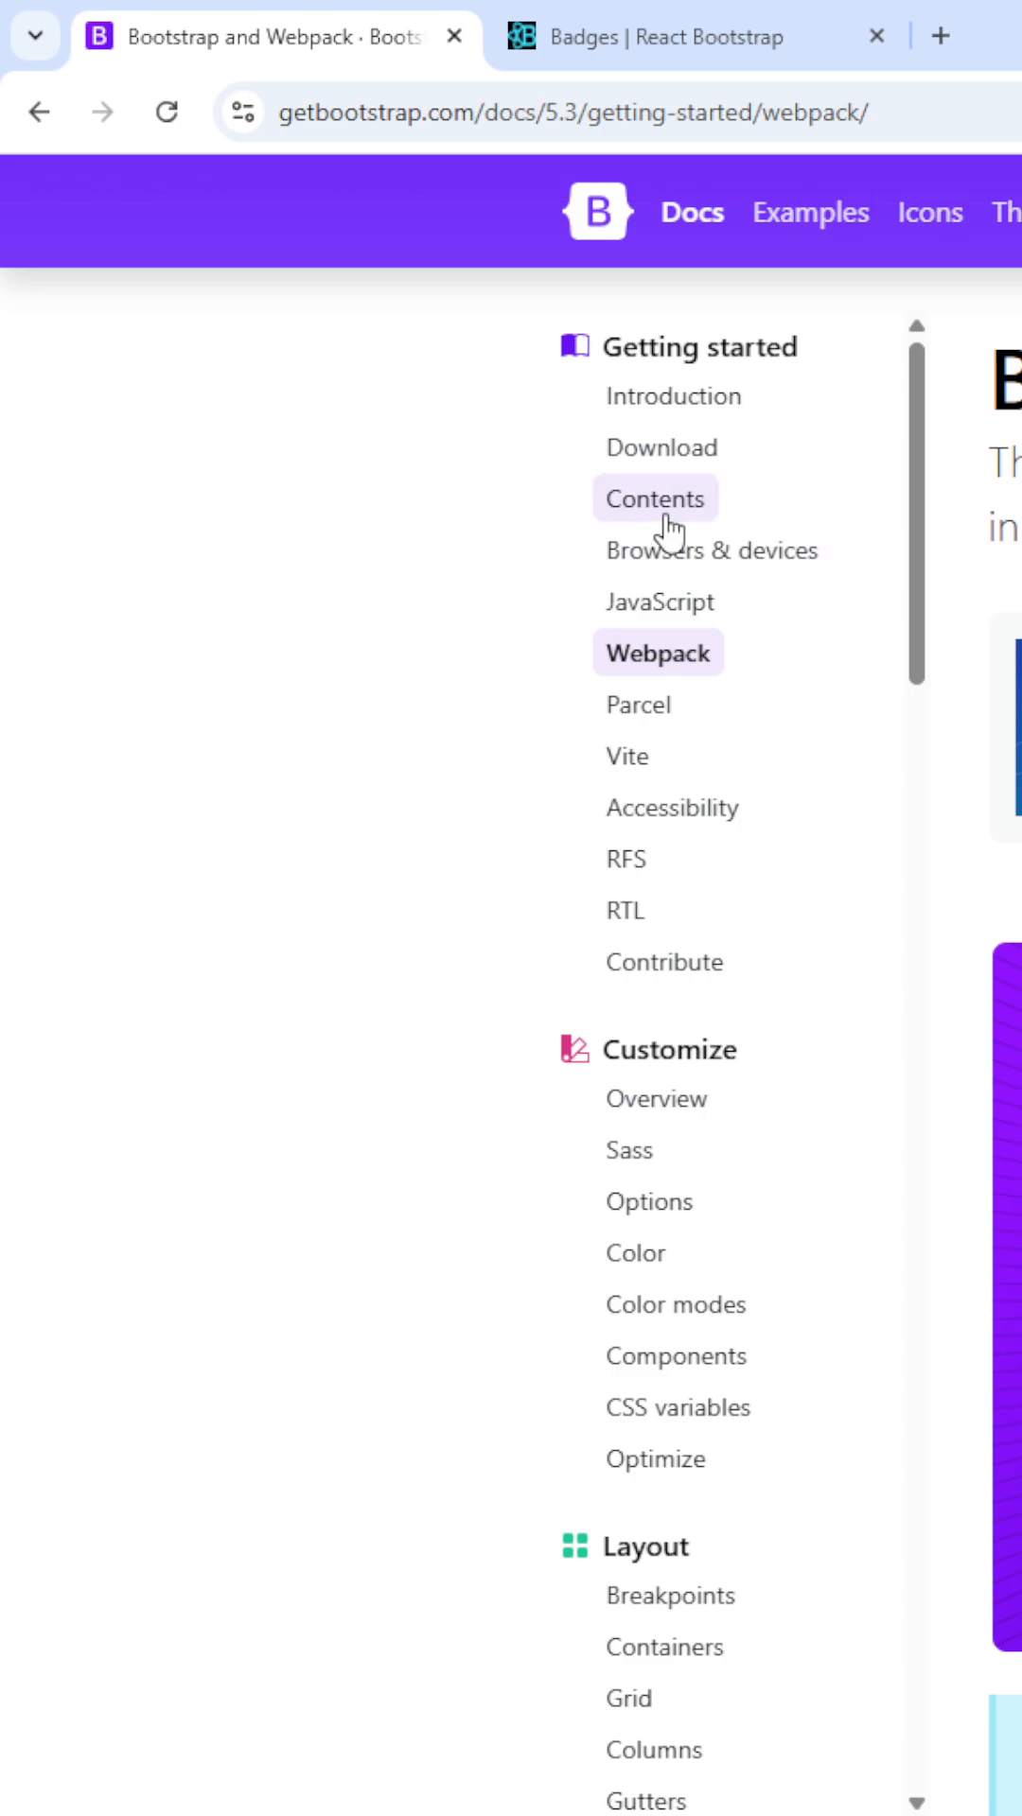
Navigate Contents, Webpack, Contents again, then the Examples page to trigger full-page reloads.
click(655, 499)
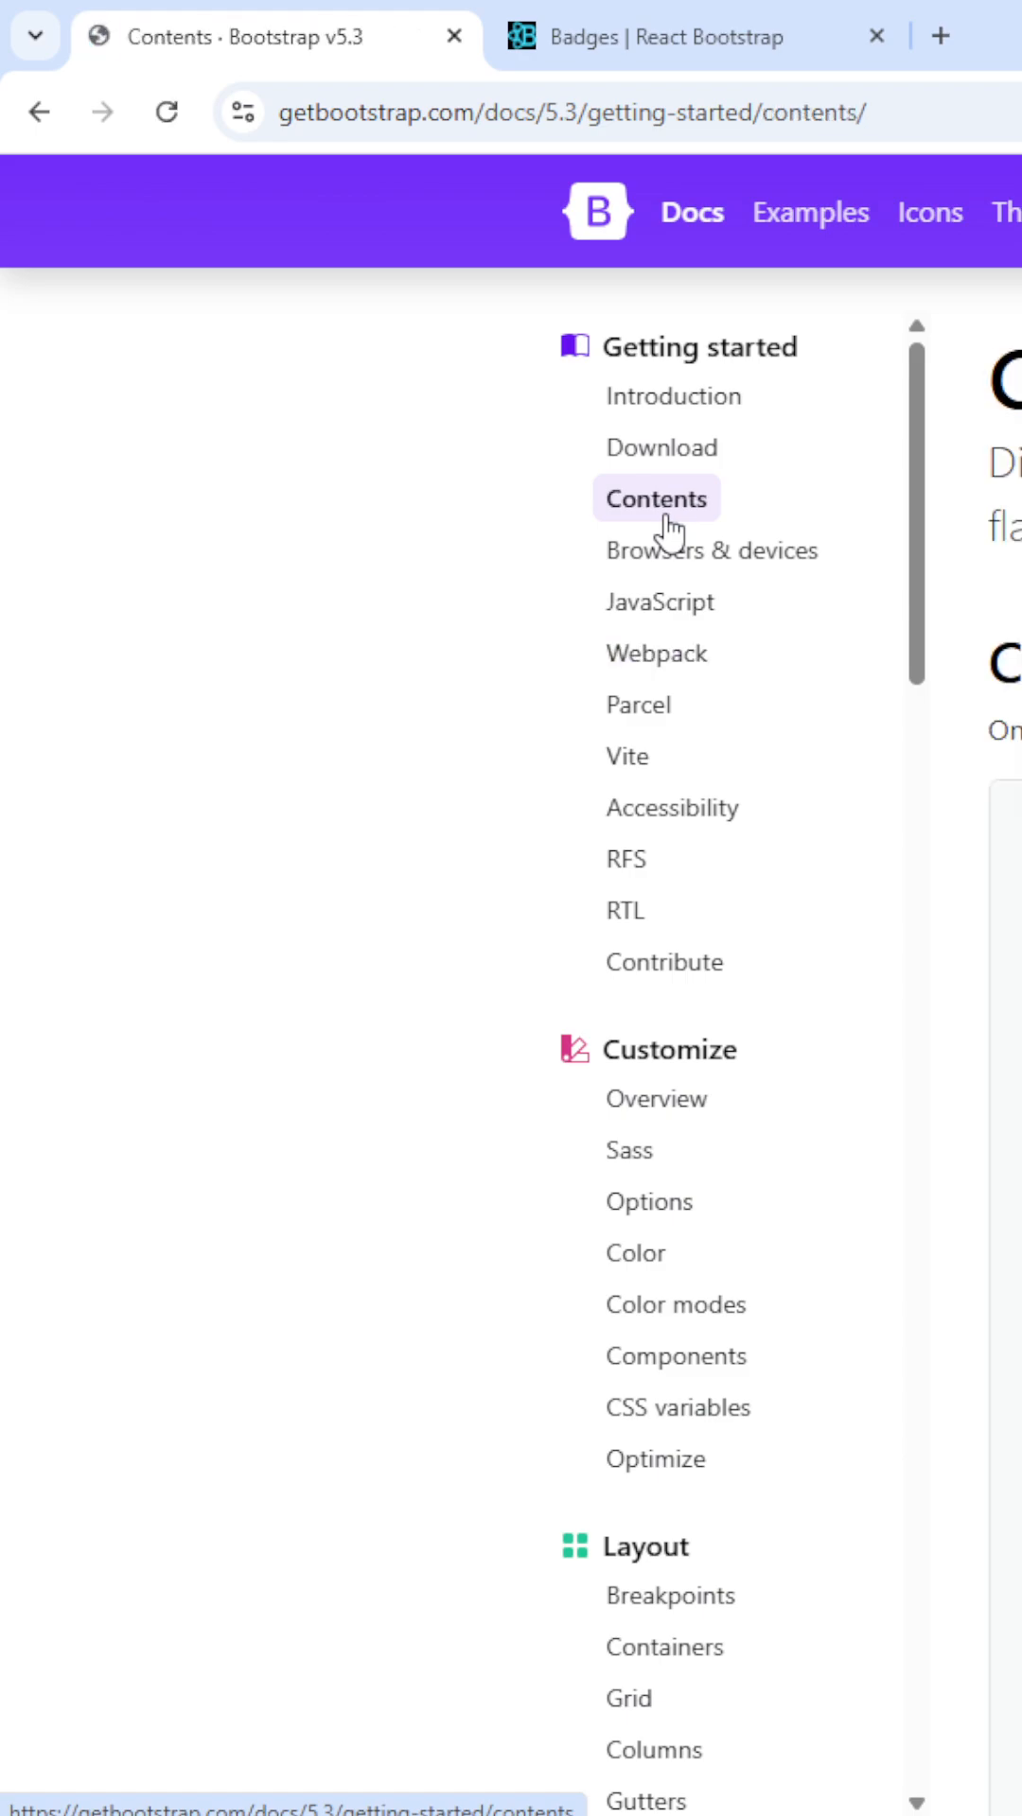
click(654, 652)
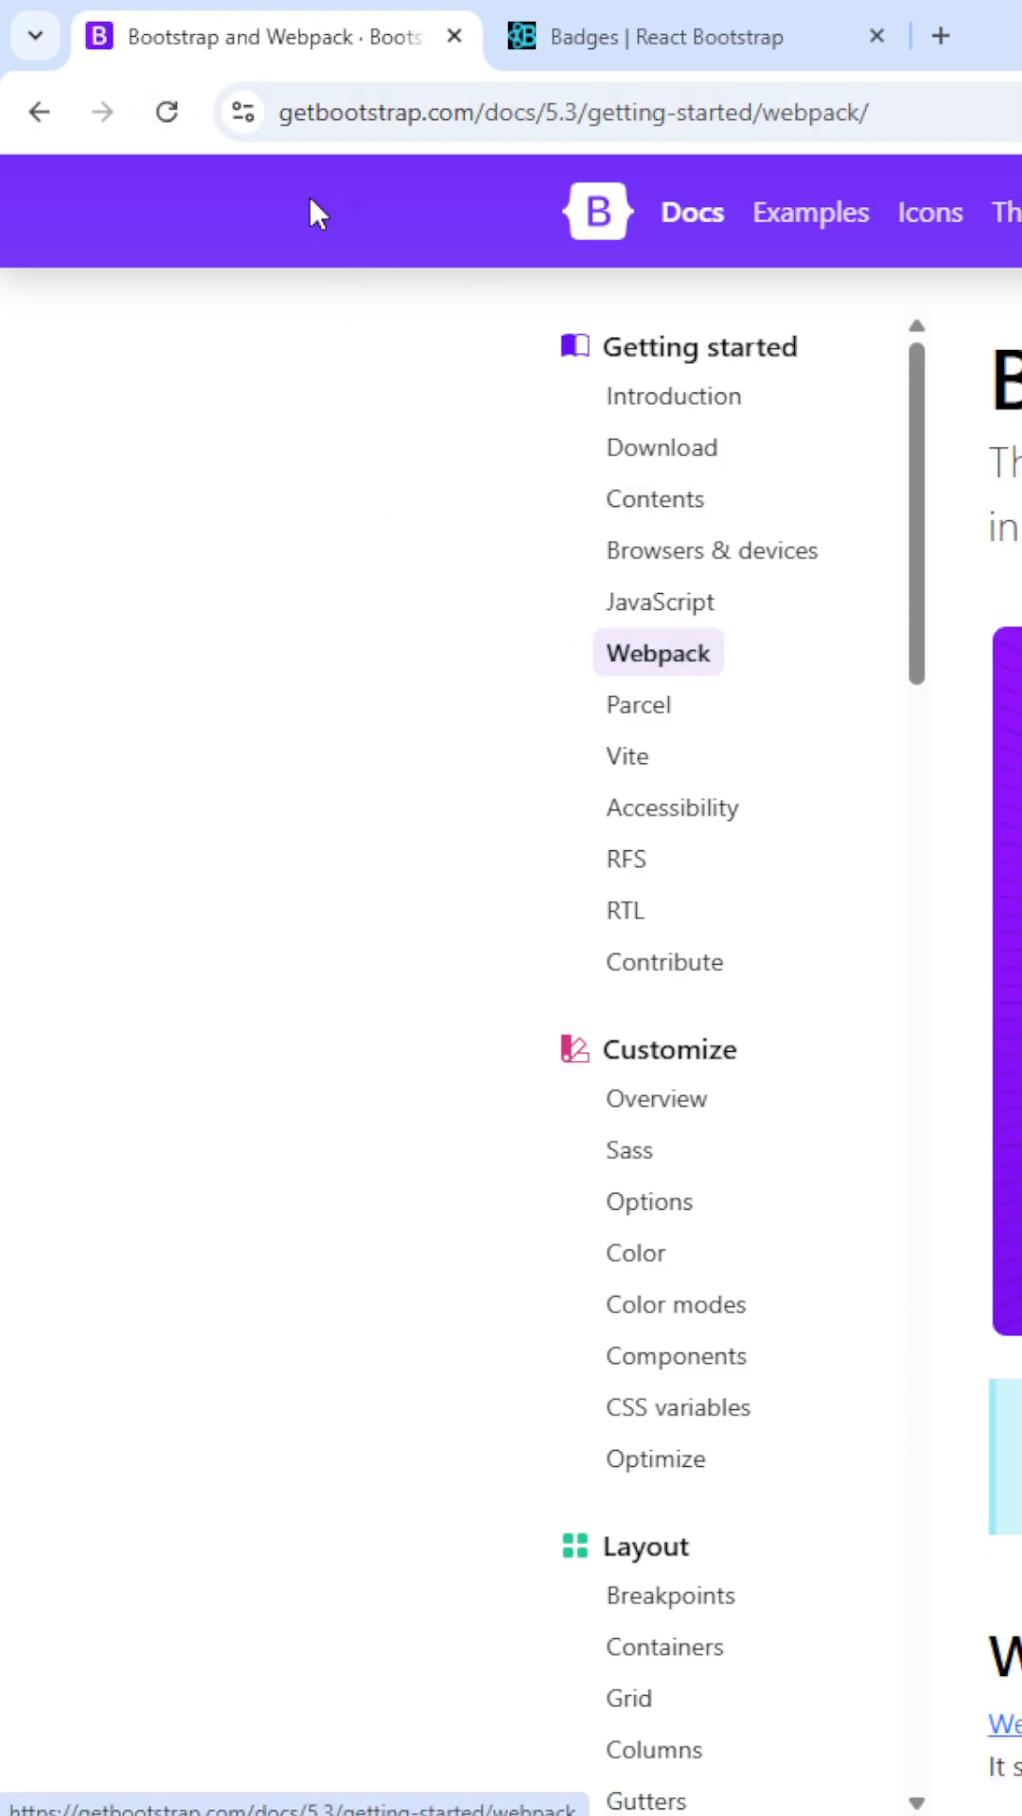
click(655, 499)
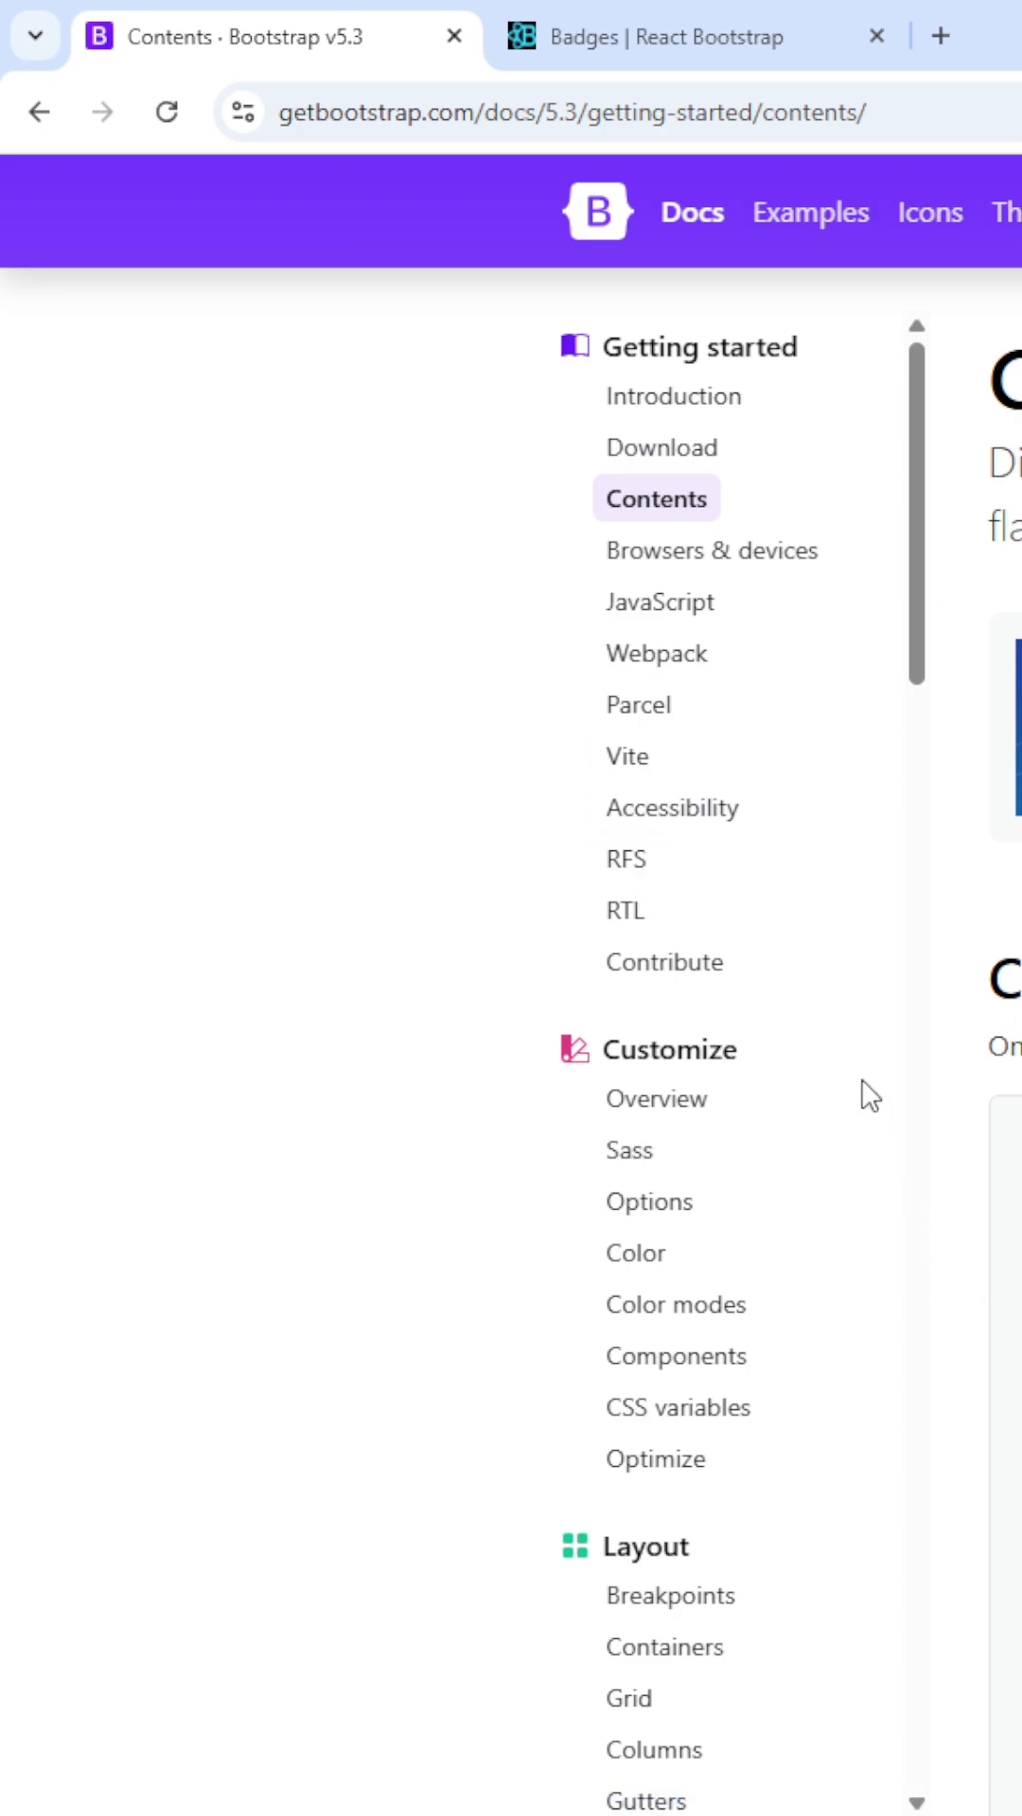
click(812, 212)
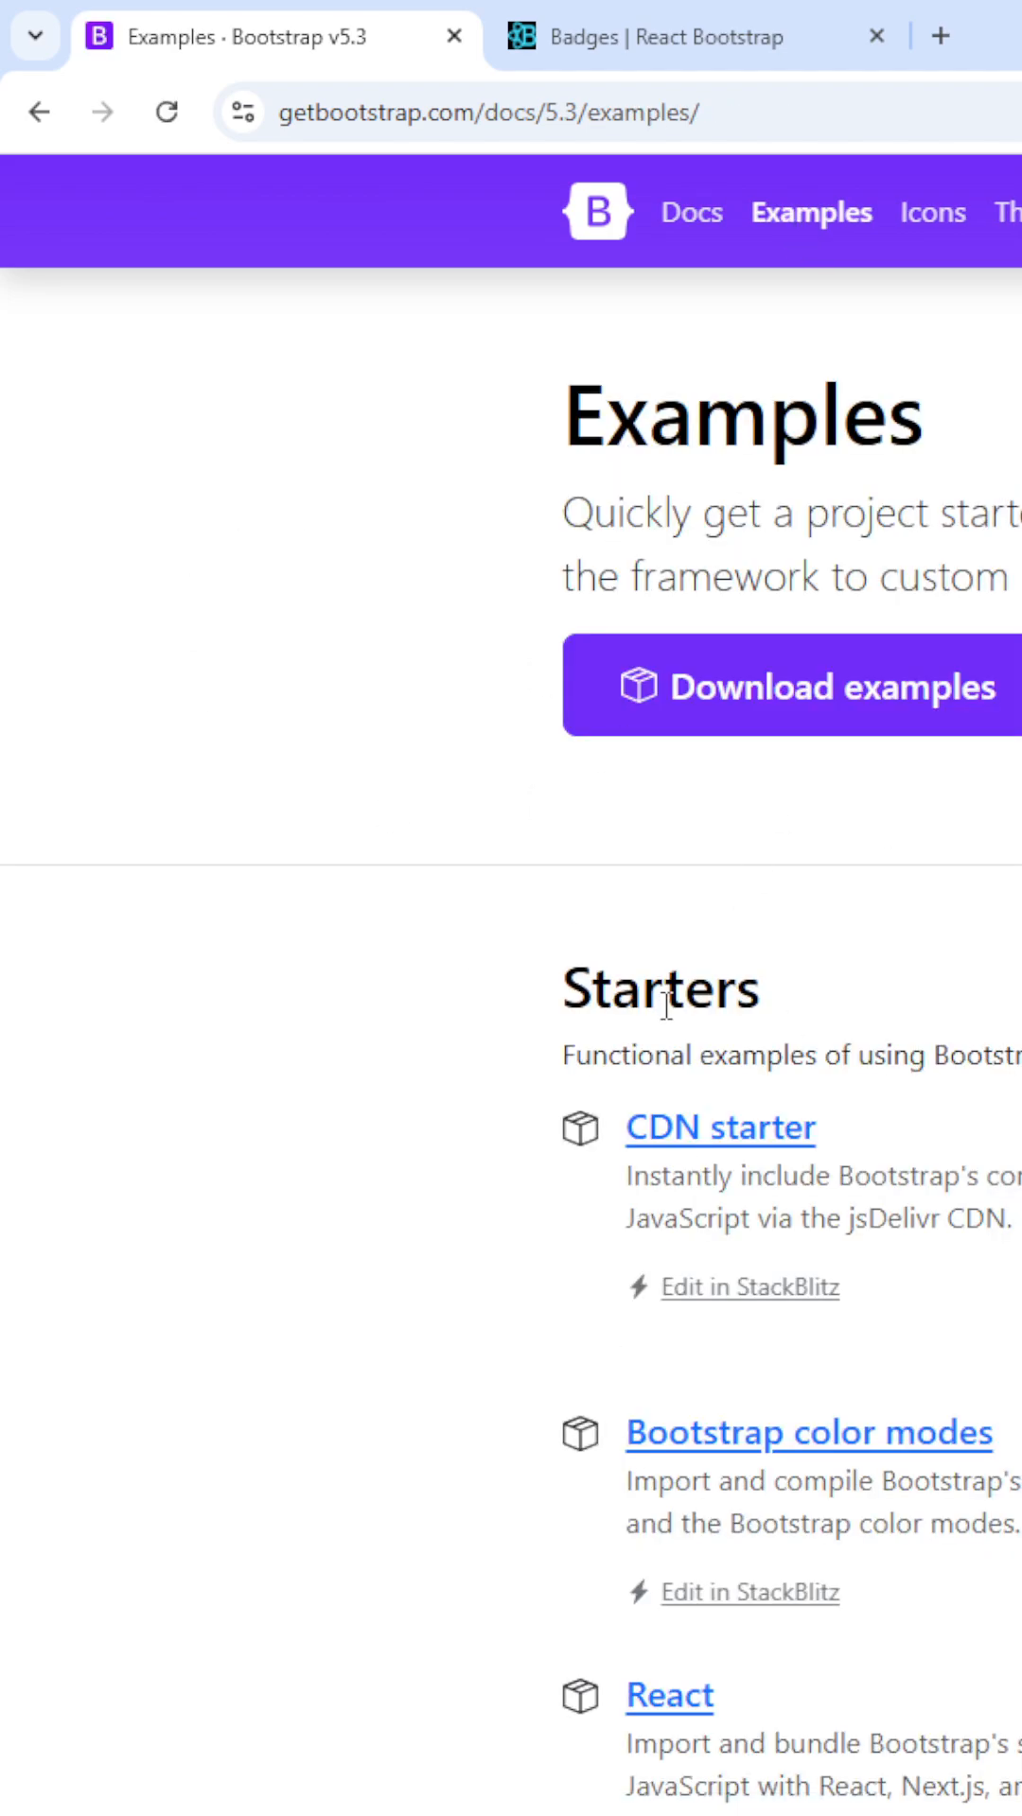
mouse_move(659, 159)
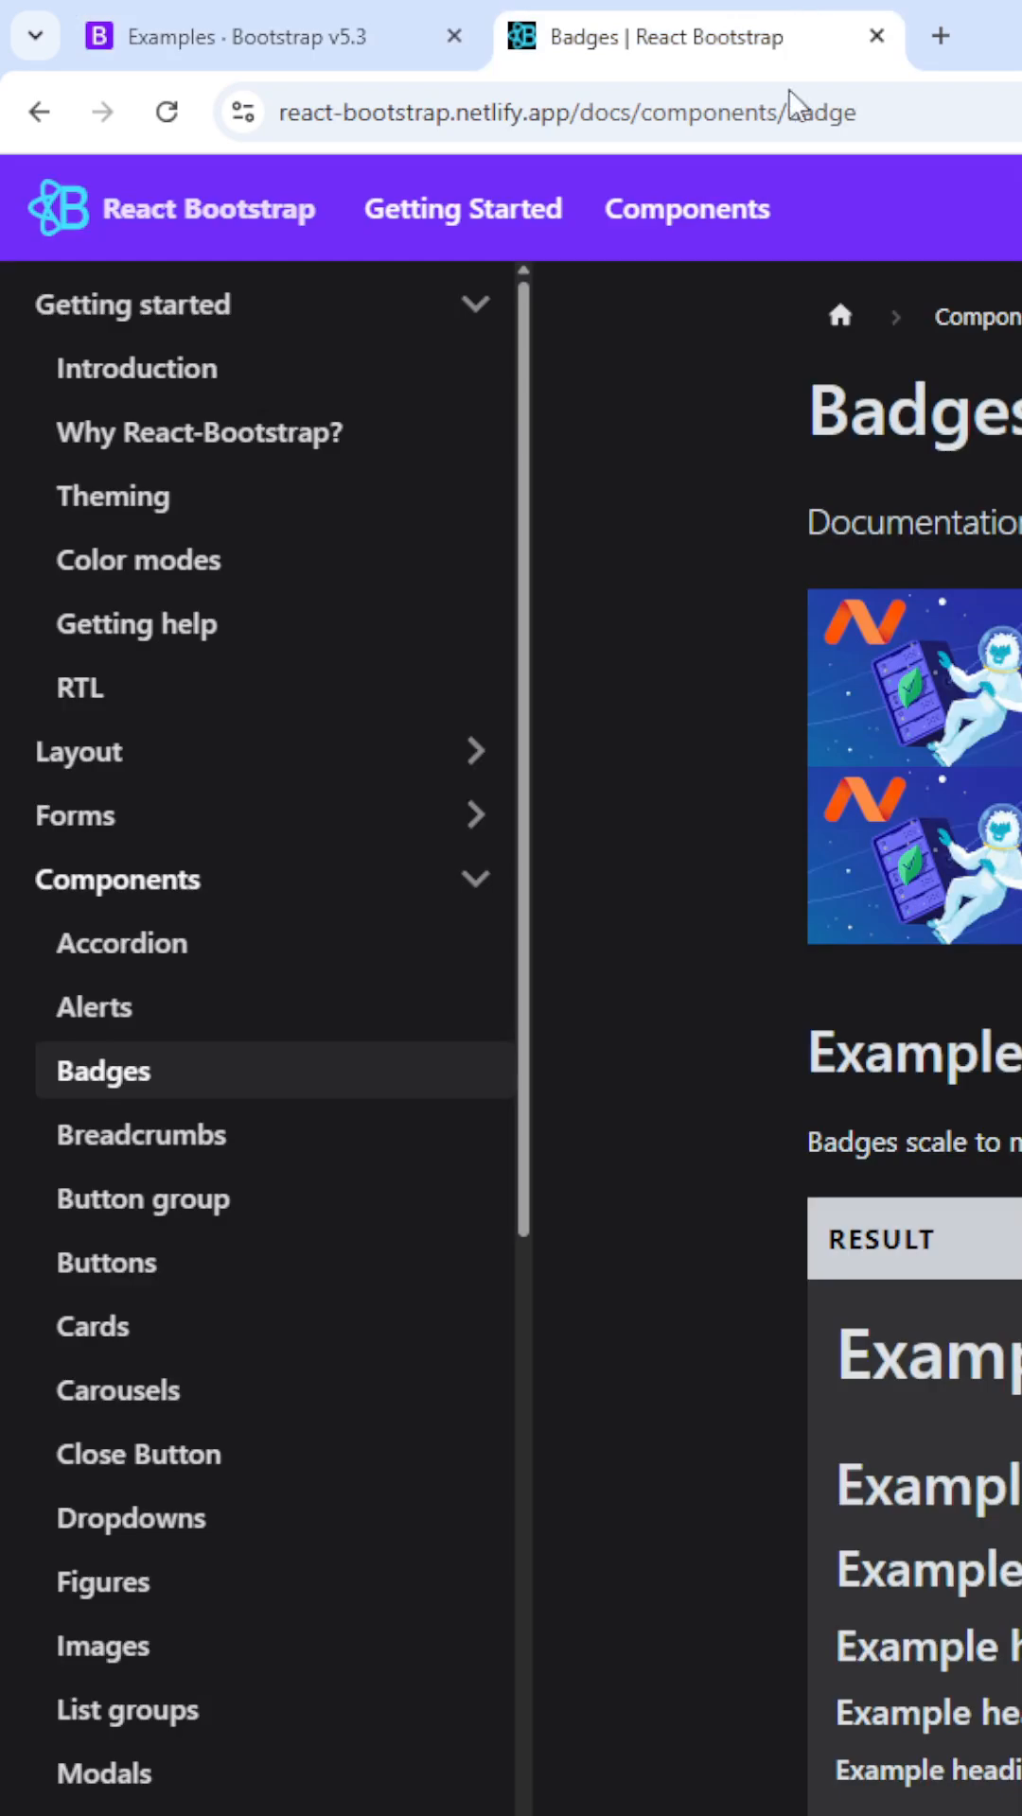
Open the Color modes guide from the Getting started sidebar.
click(138, 560)
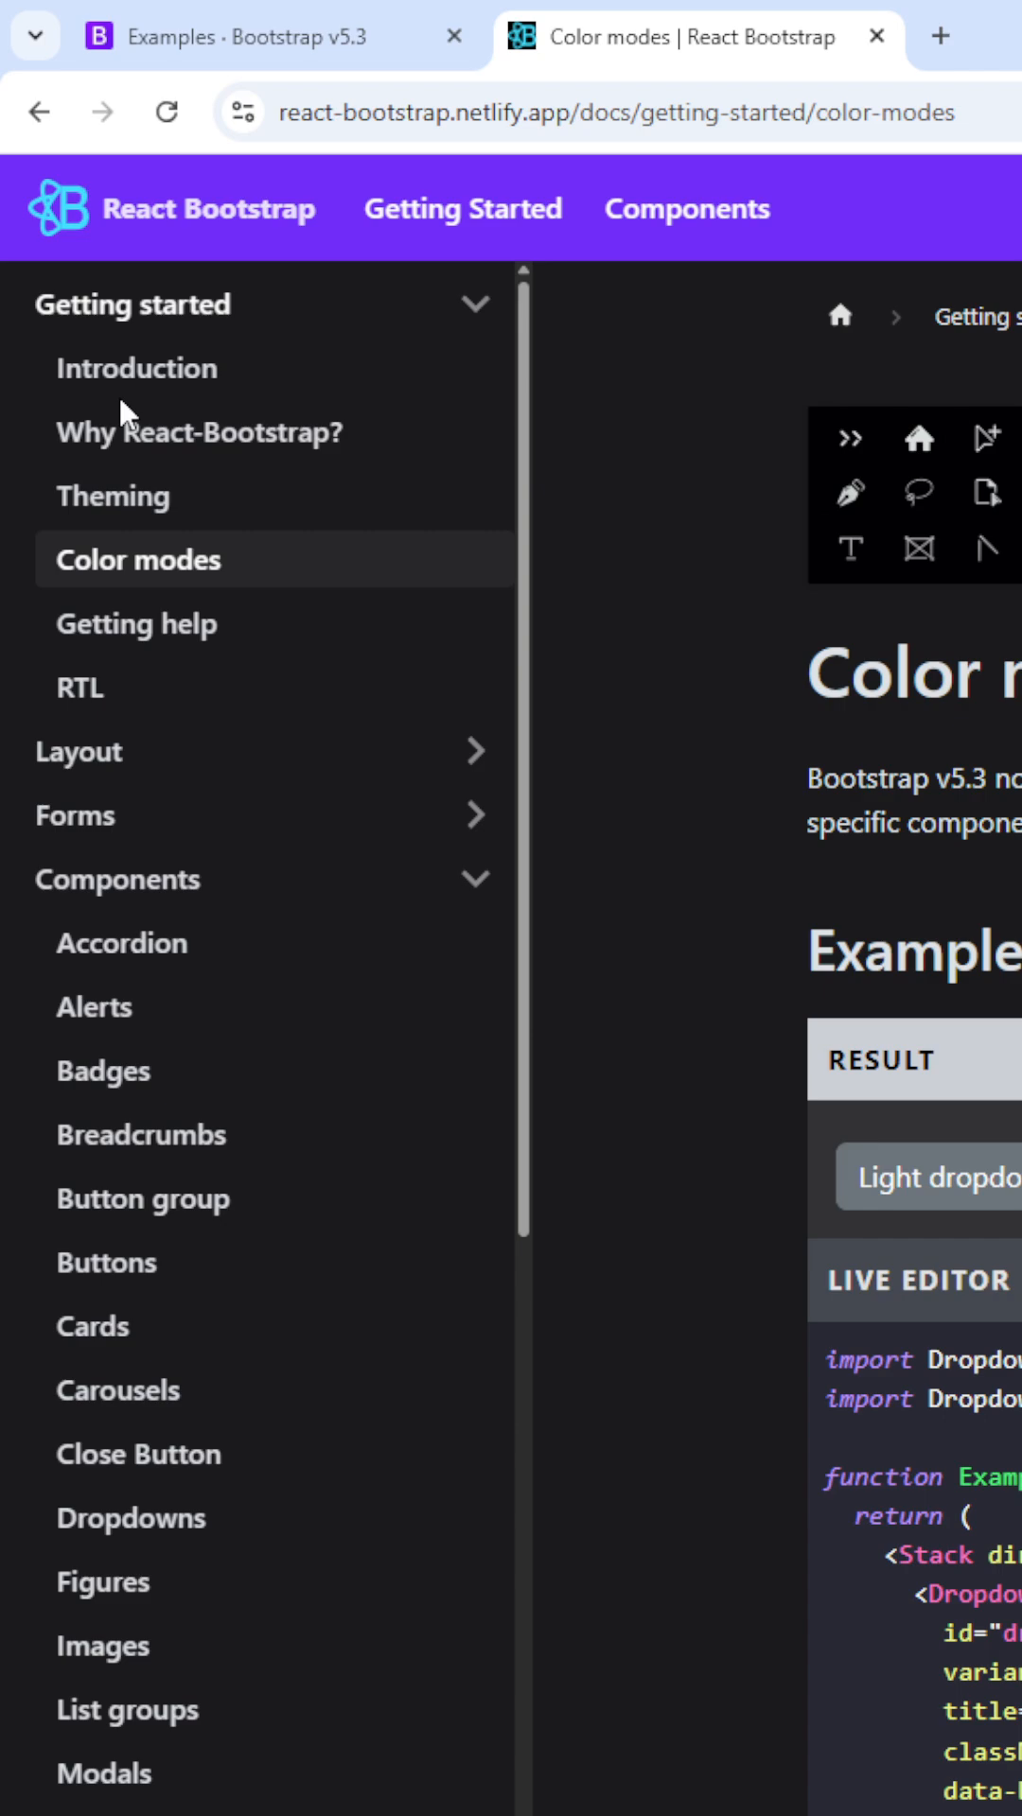
mouse_move(114, 495)
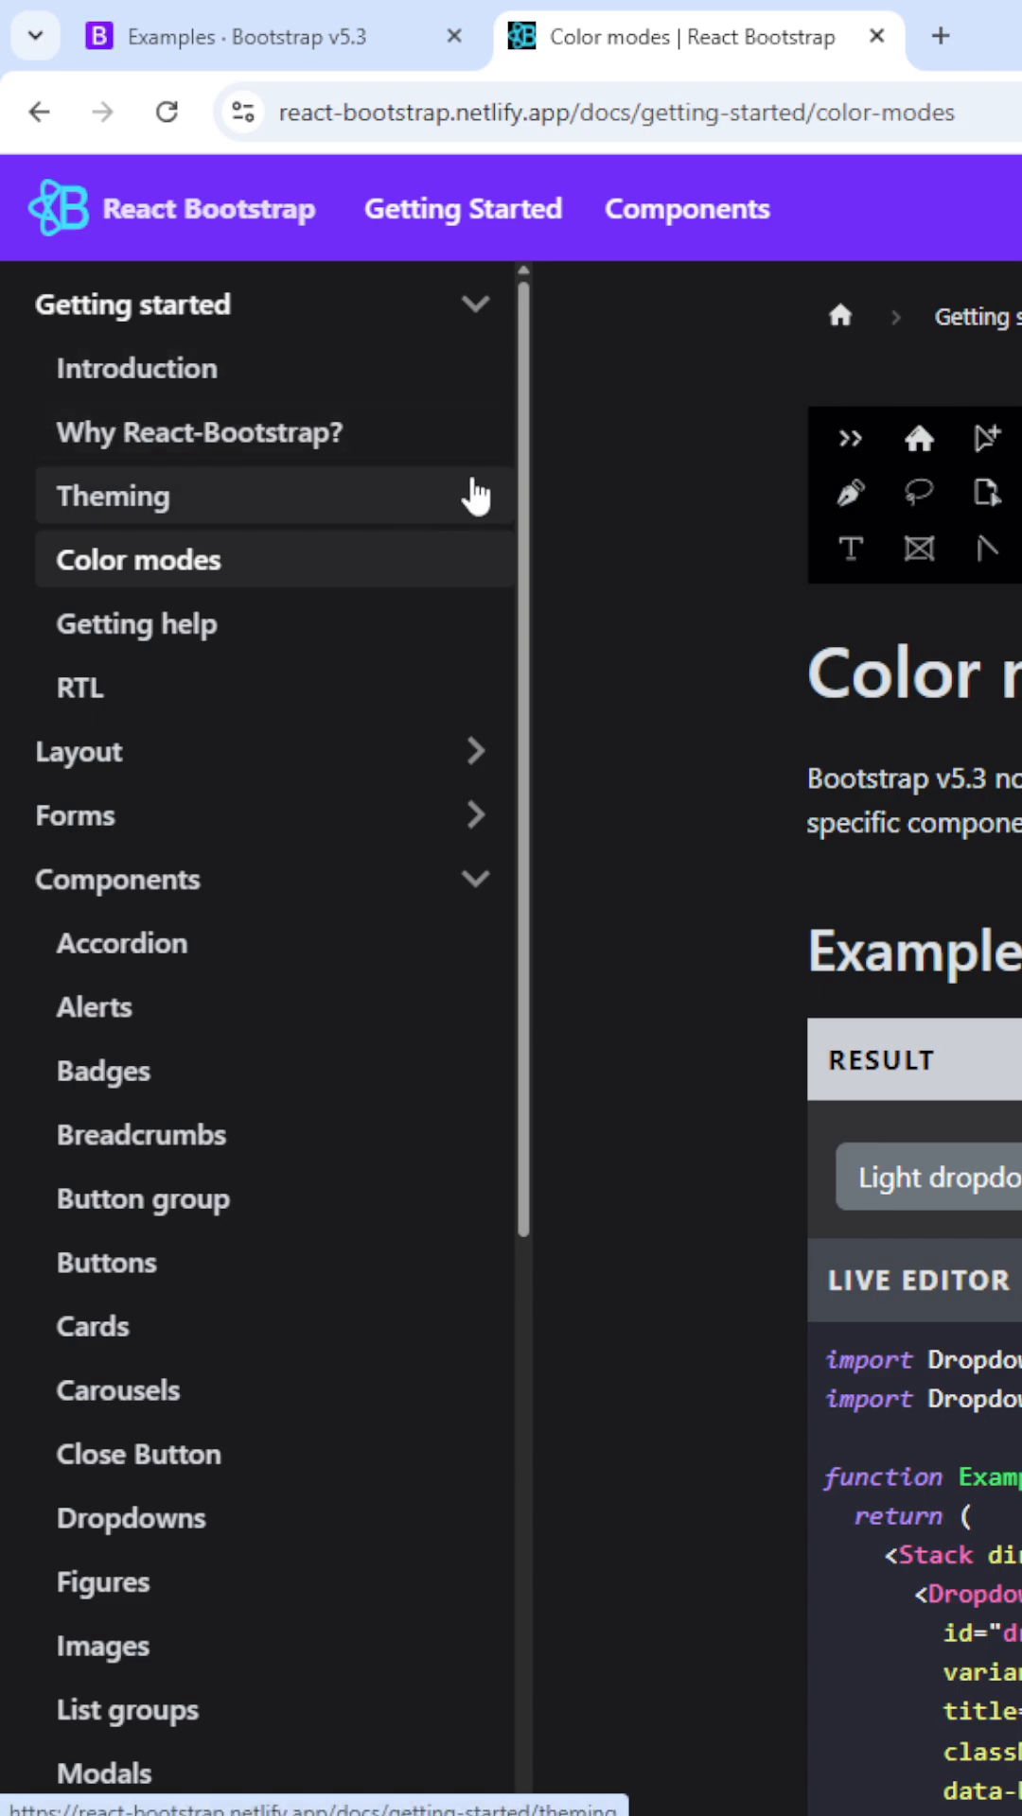